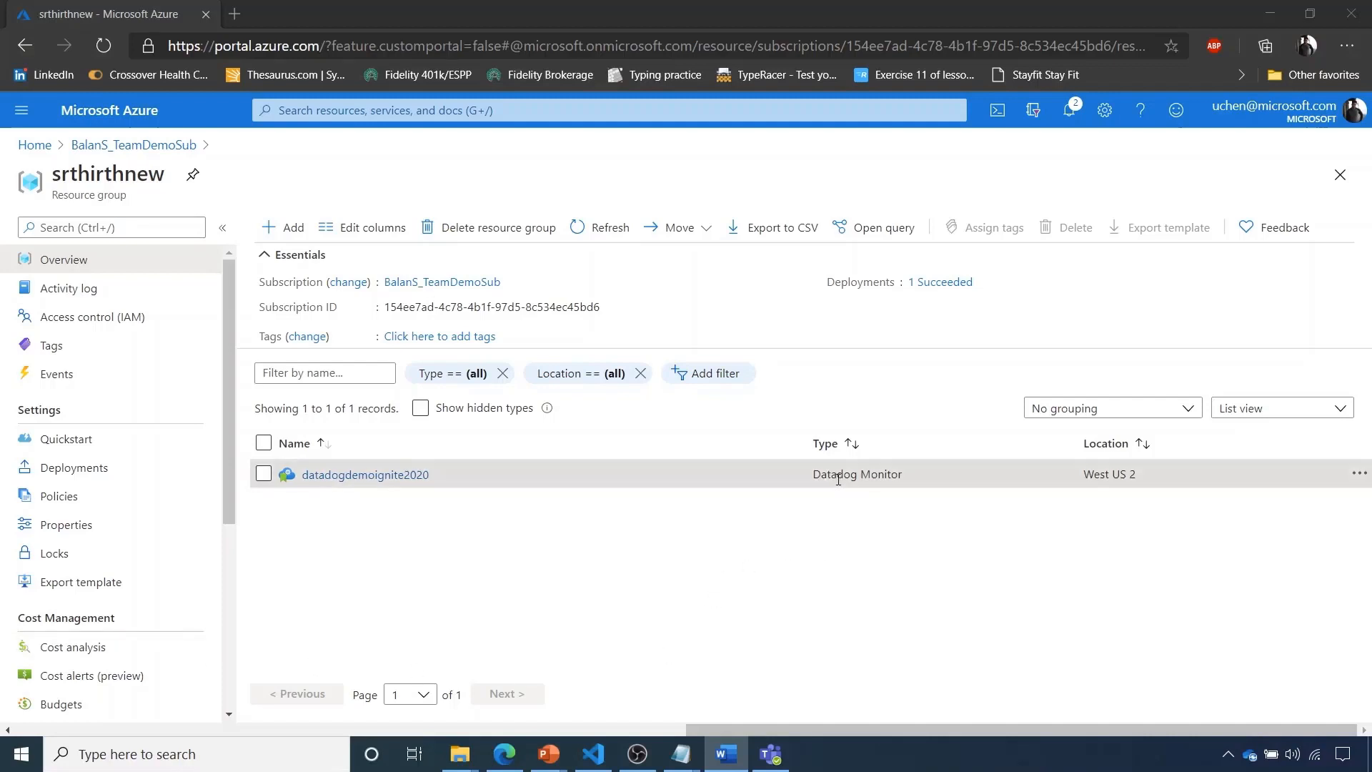
mouse_move(846, 475)
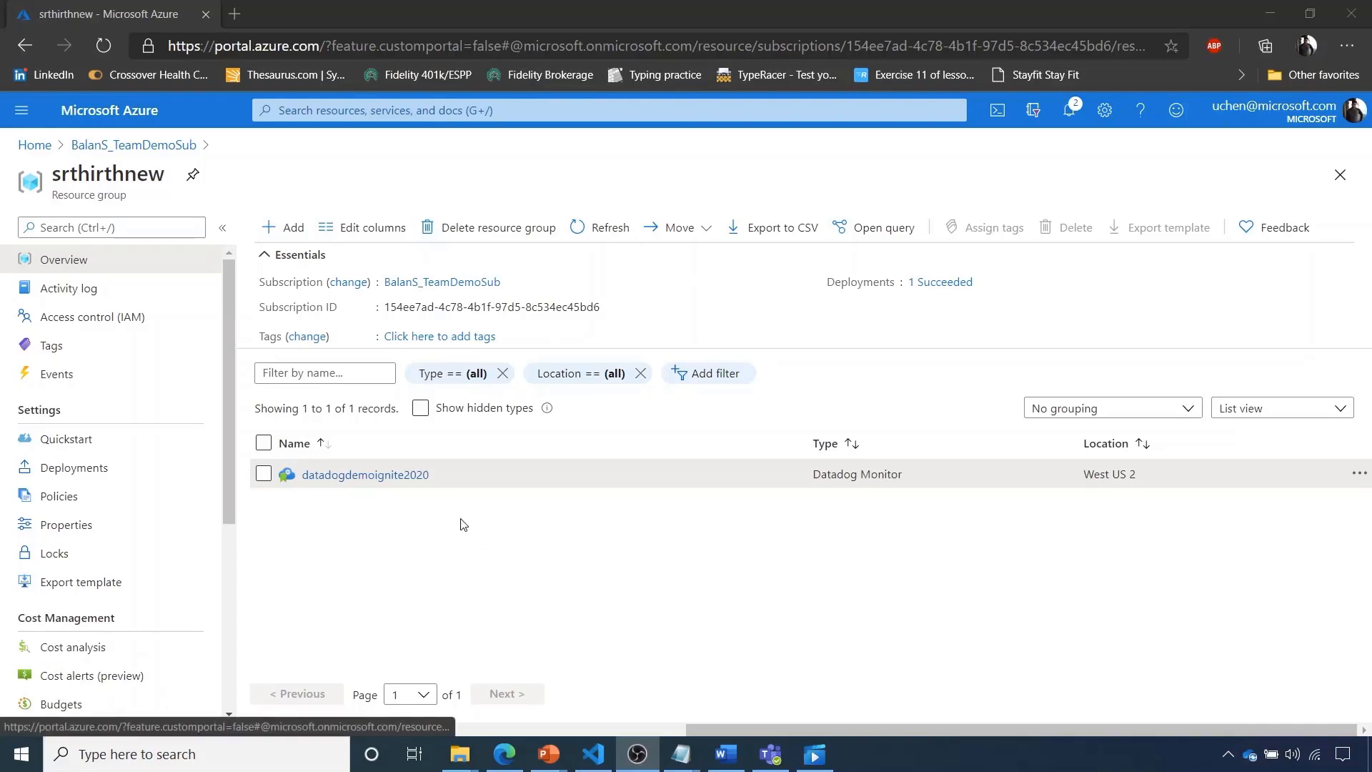
Step: Open the datadogdemoignite2020 monitor and review its Monitored Resources log and metric status
left_click(365, 473)
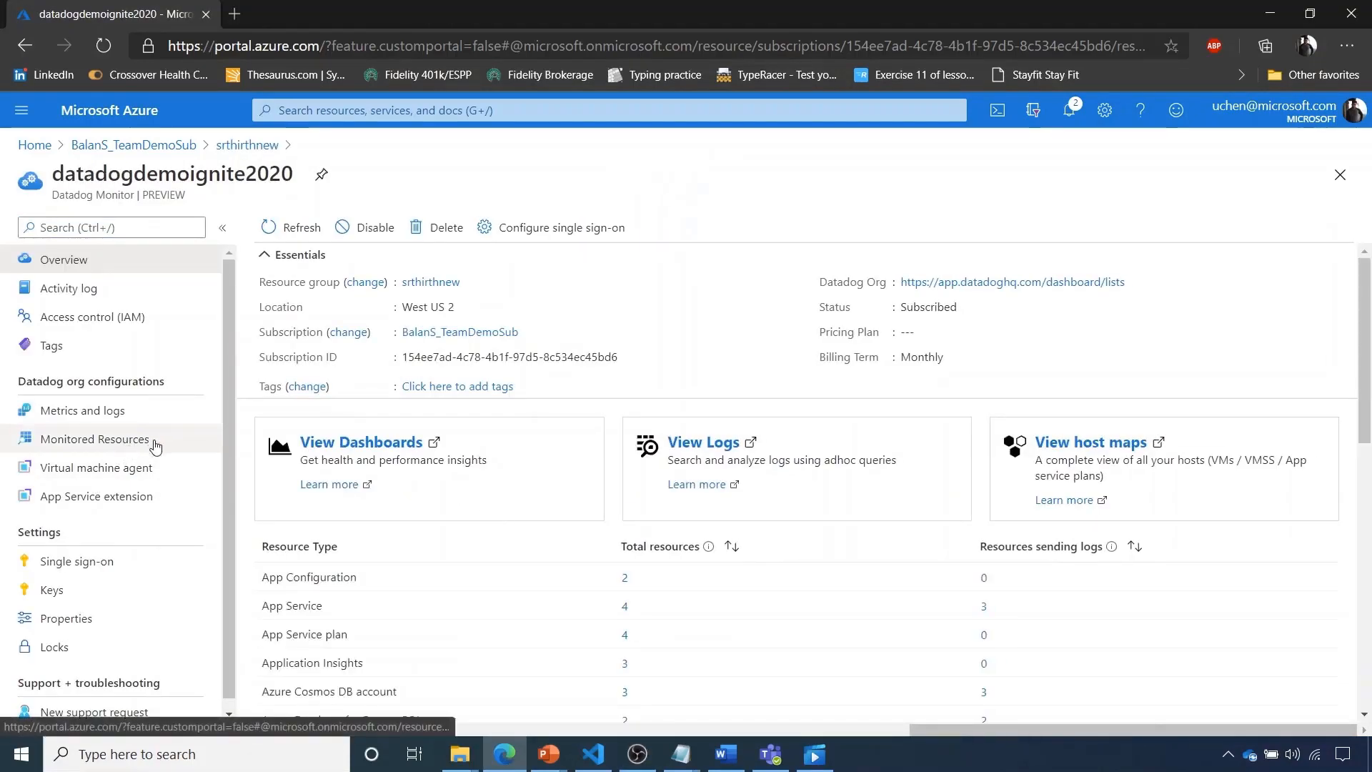
left_click(95, 439)
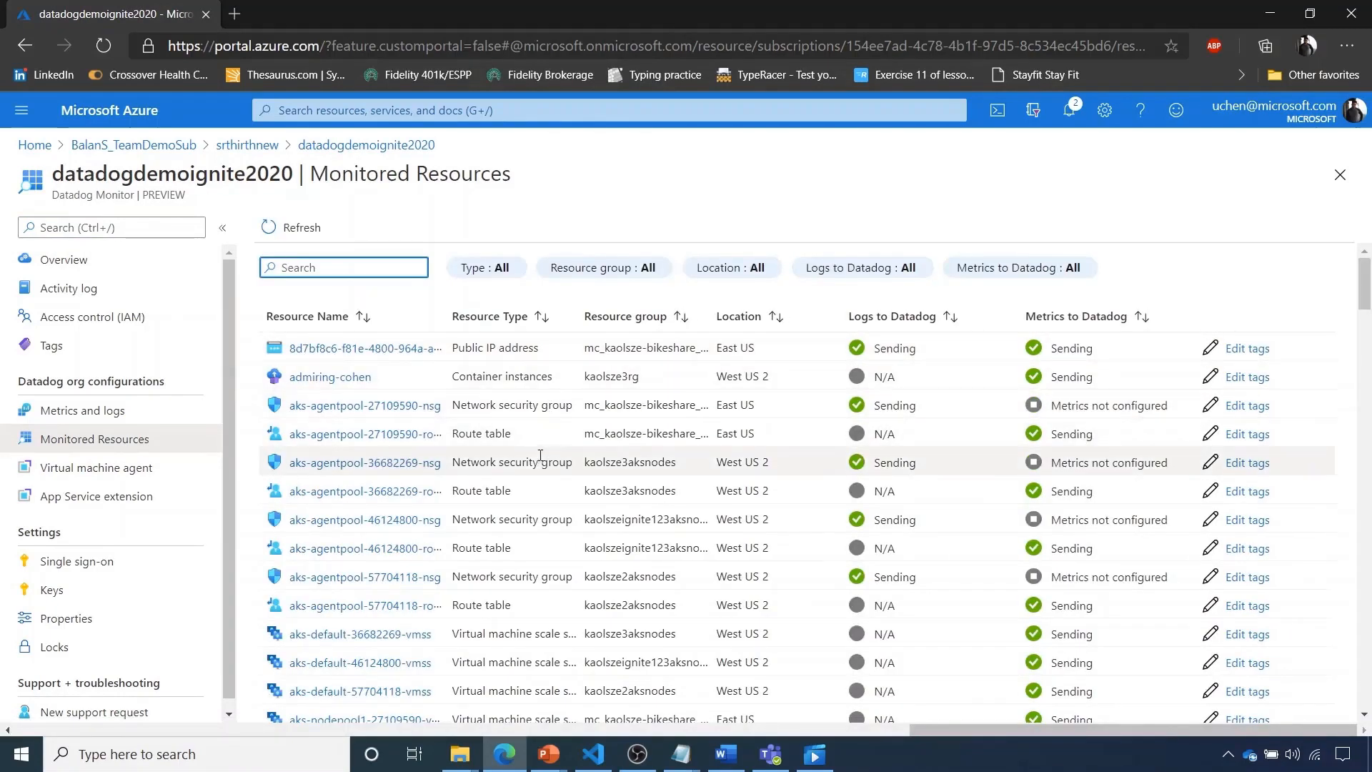
scroll("down", 3)
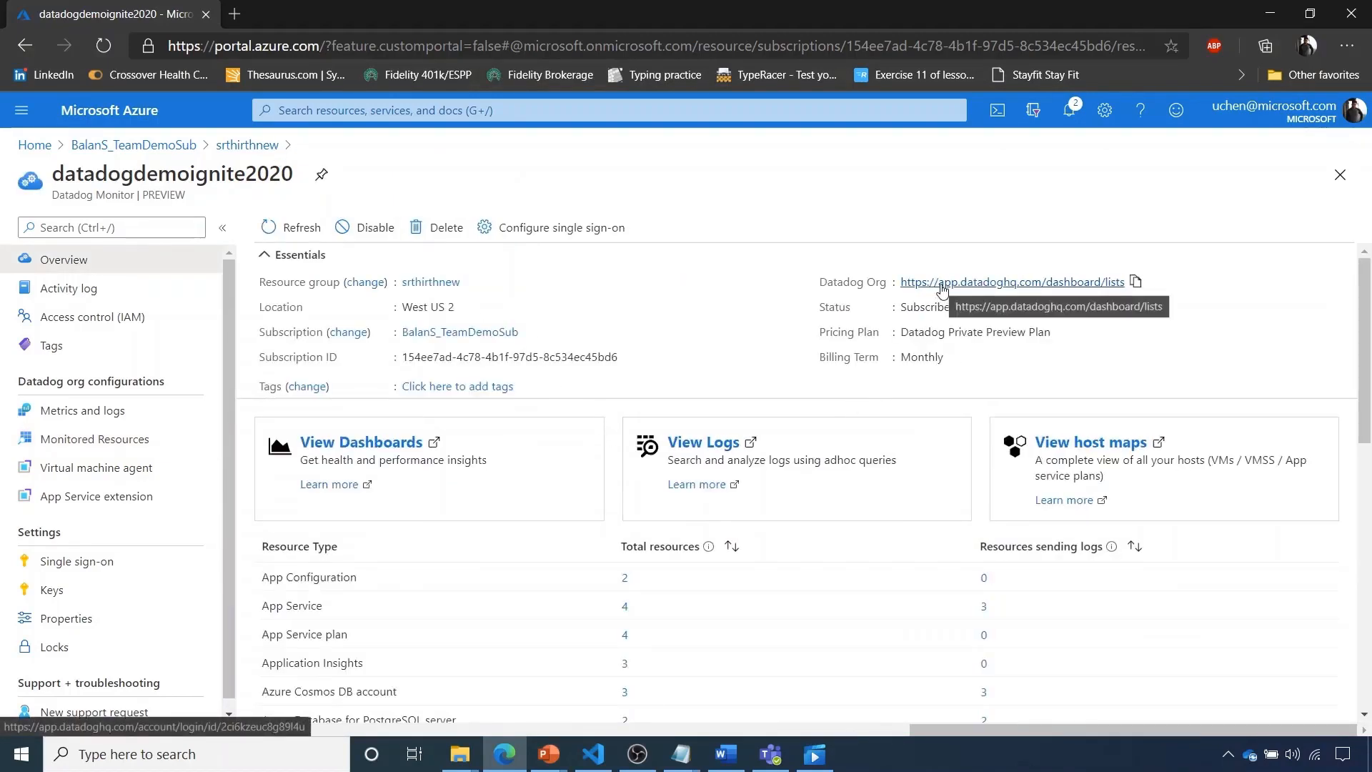
mouse_move(982, 296)
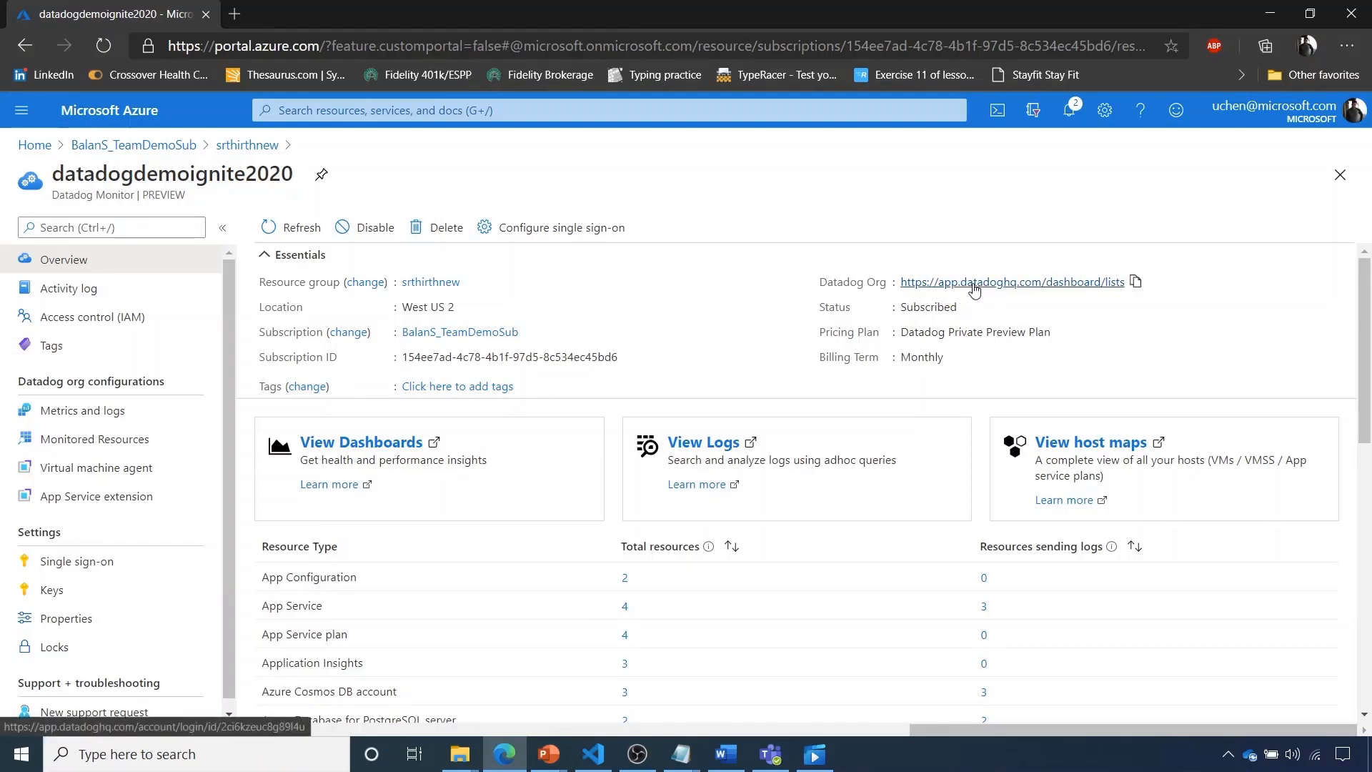
mouse_move(974, 282)
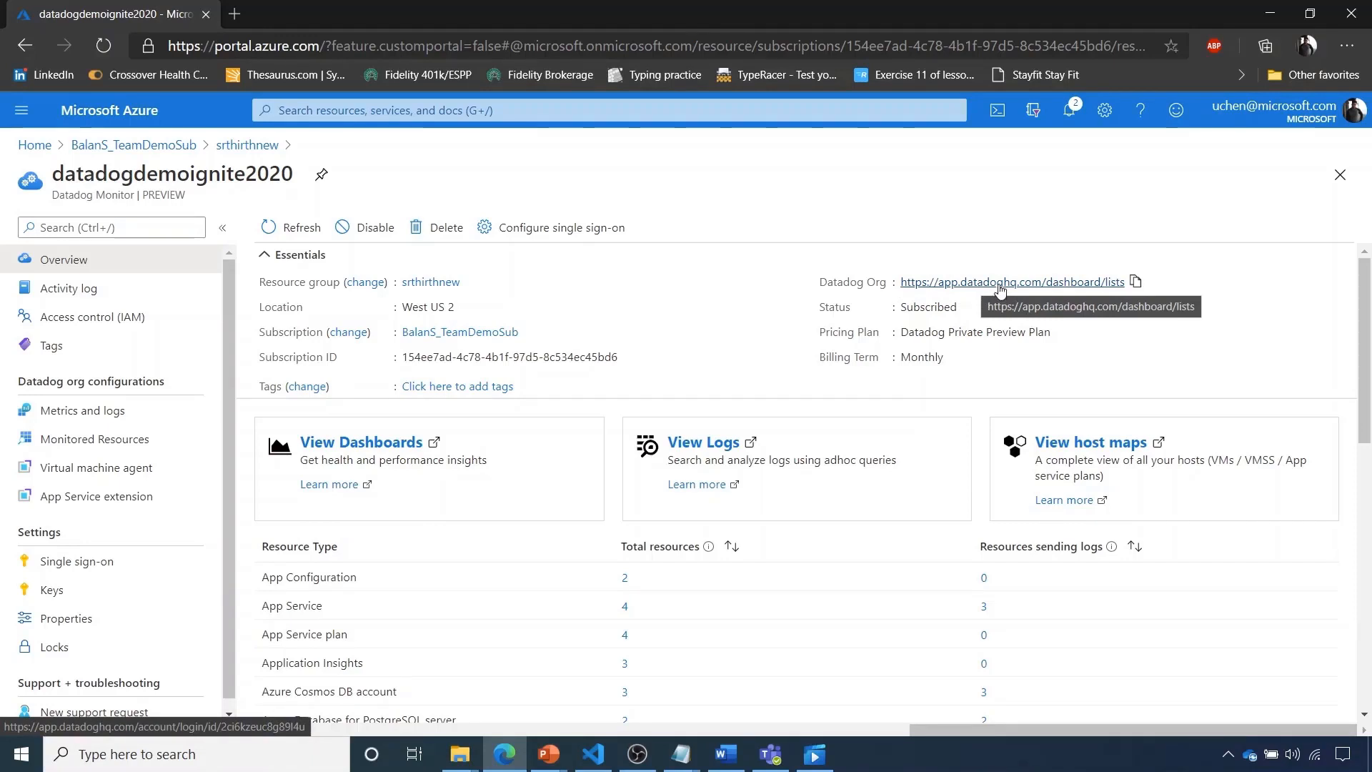
Step: Follow the Datadog Org link to sign in and reach the dashboard list
left_click(1011, 281)
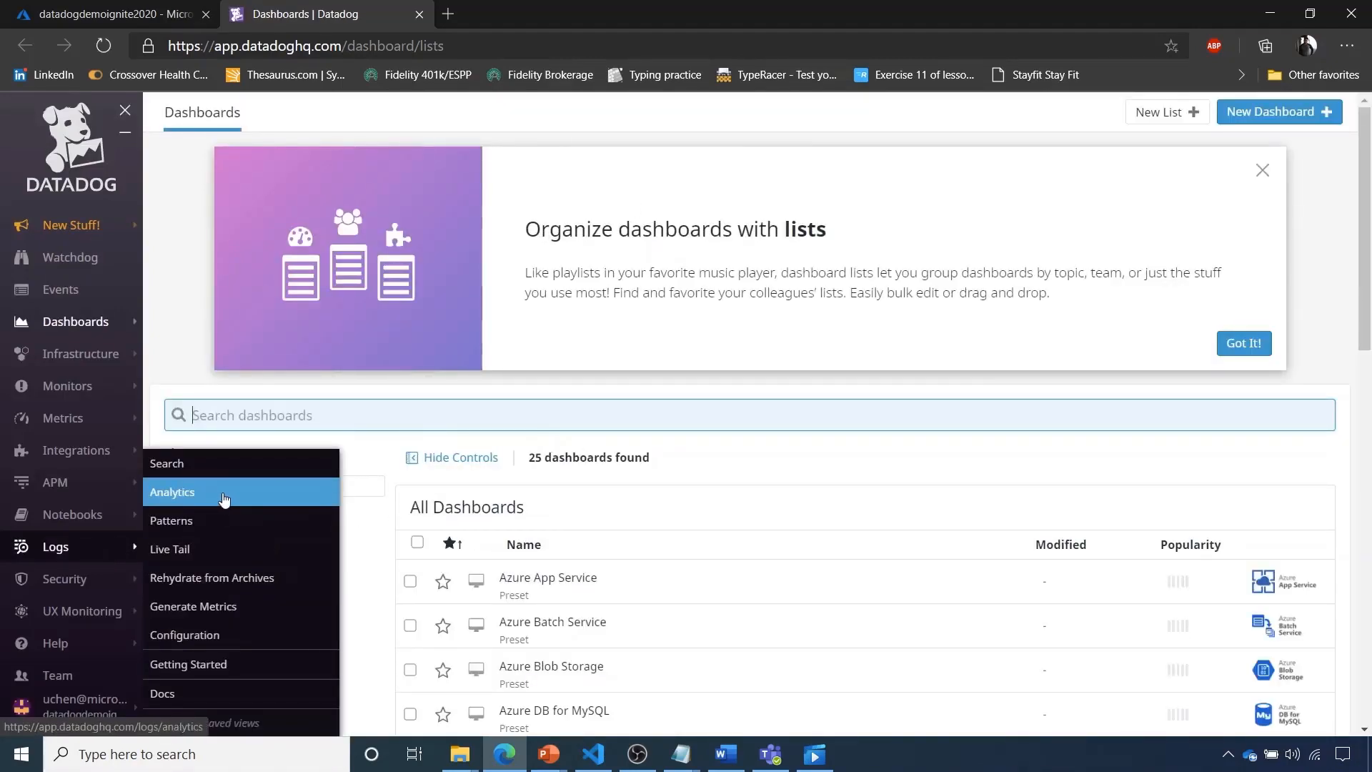
Step: Show Logs > Analytics and scroll to the 15-minute Azure log count chart
left_click(171, 492)
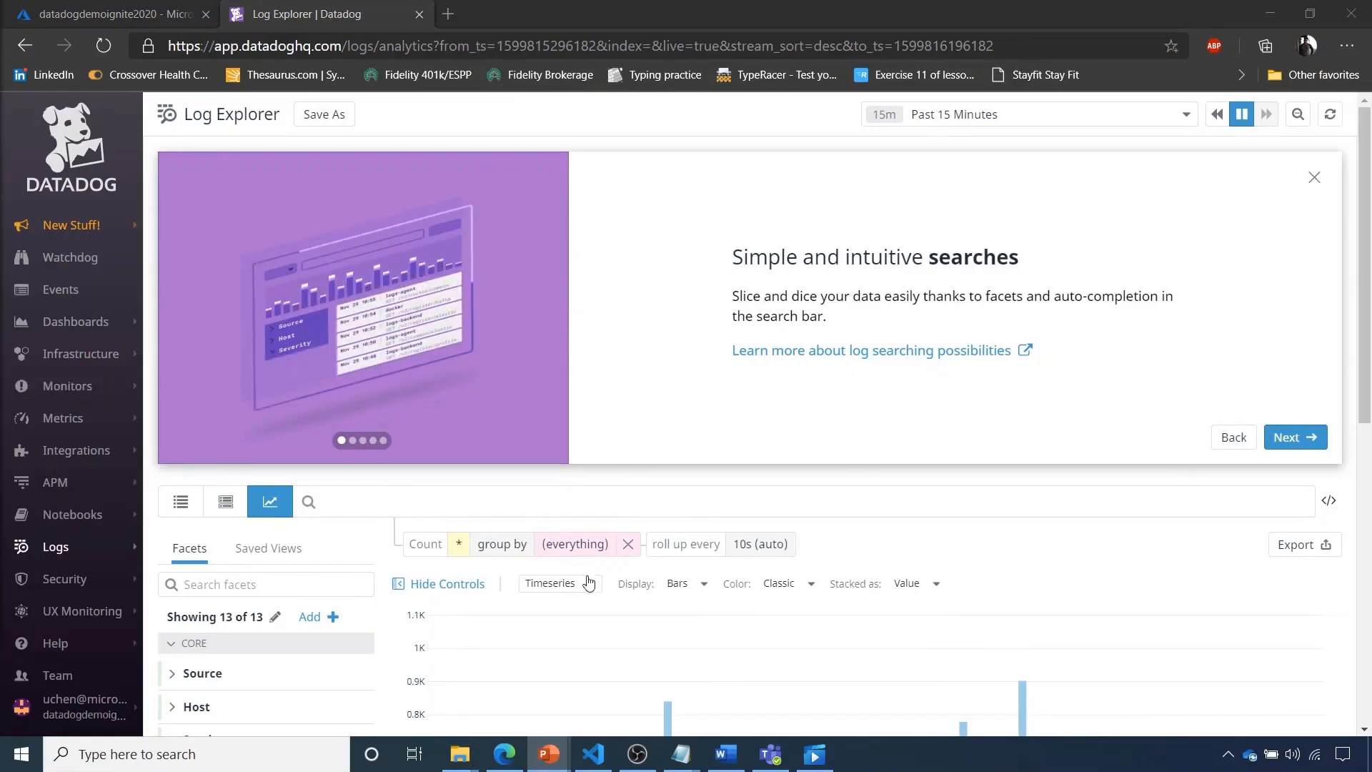
scroll("down", 3)
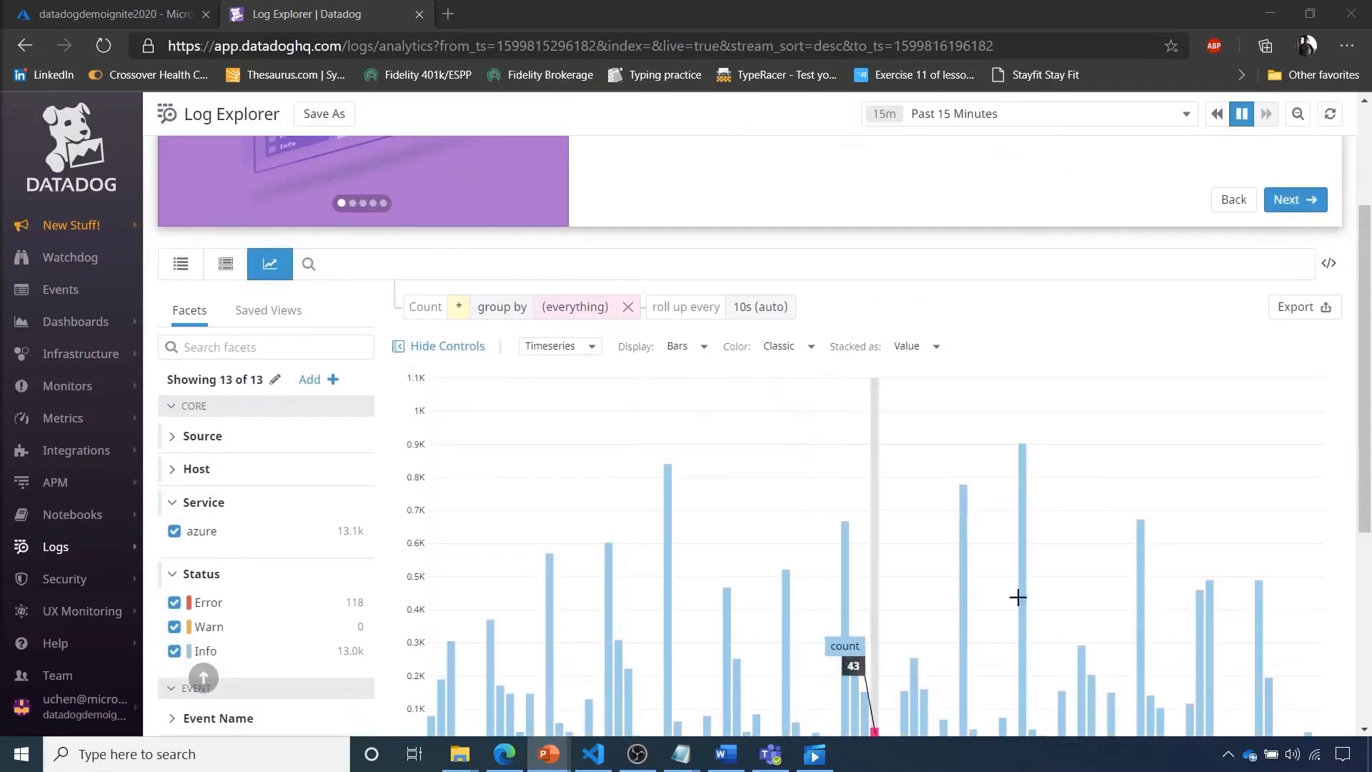